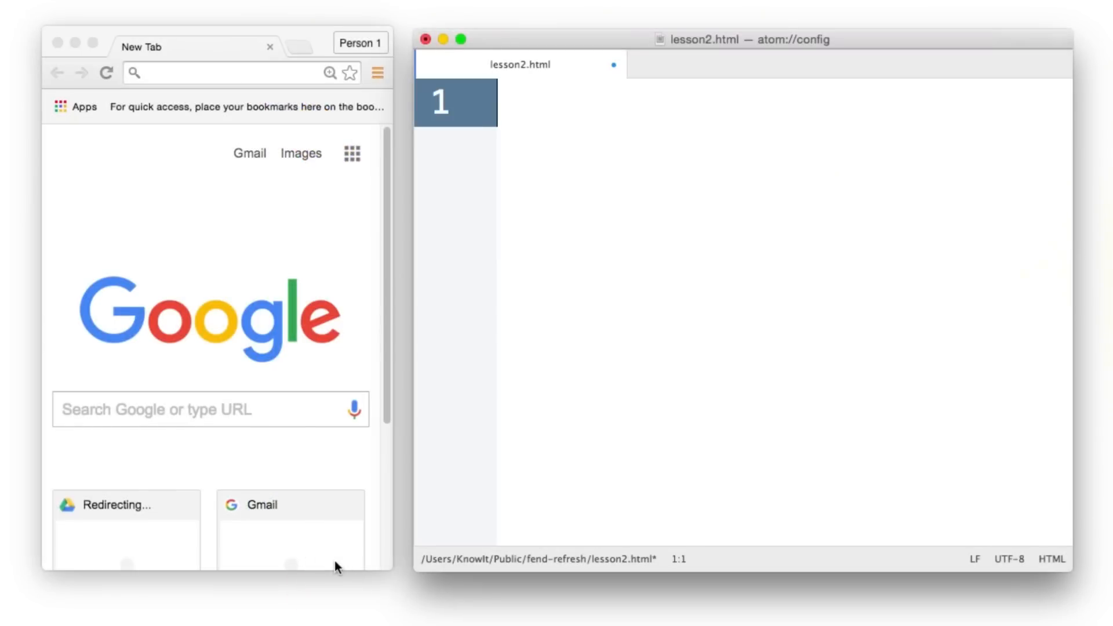
pyautogui.moveTo(626, 446)
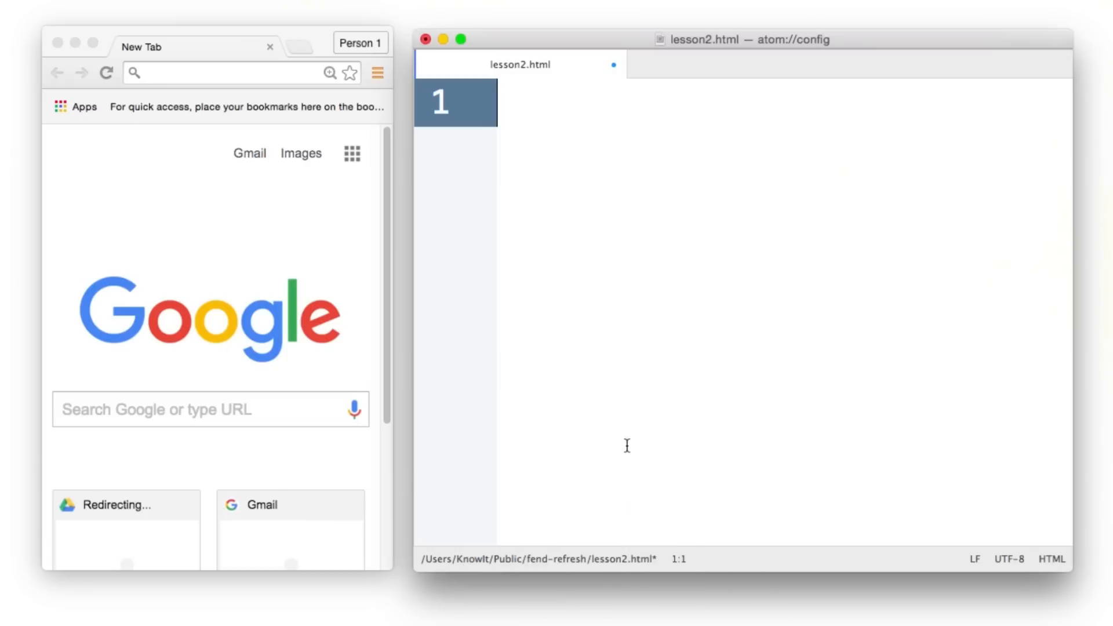
# Open lesson2.html from fend-refresh in Chrome, showing the 'this is HTML!' h2 heading.
pyautogui.write('<h2>this is HTML!</h2>')
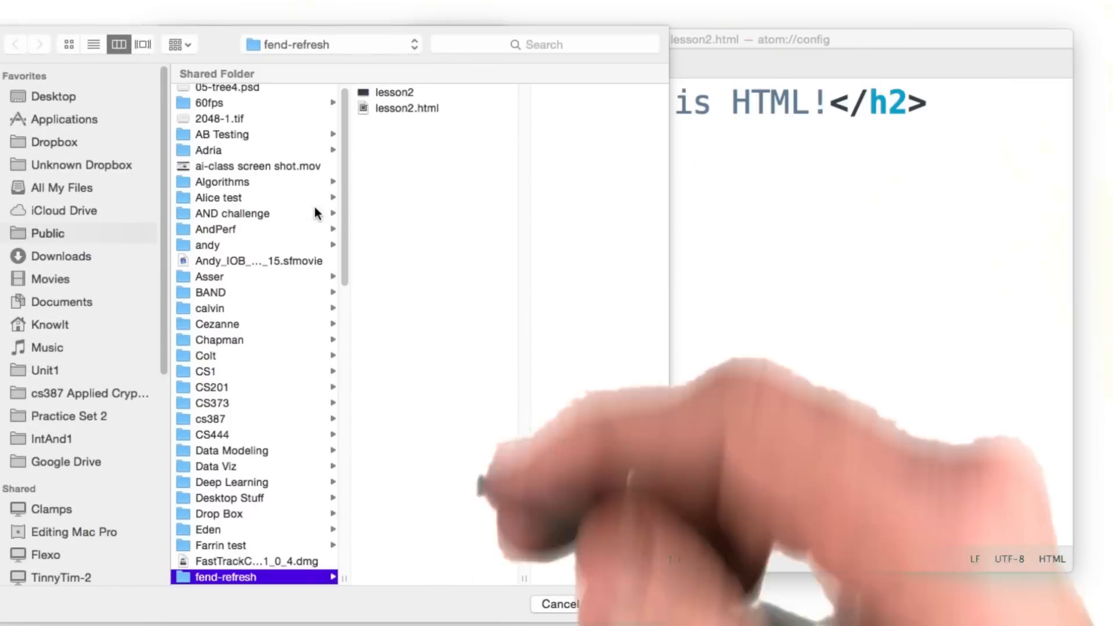
pyautogui.click(407, 108)
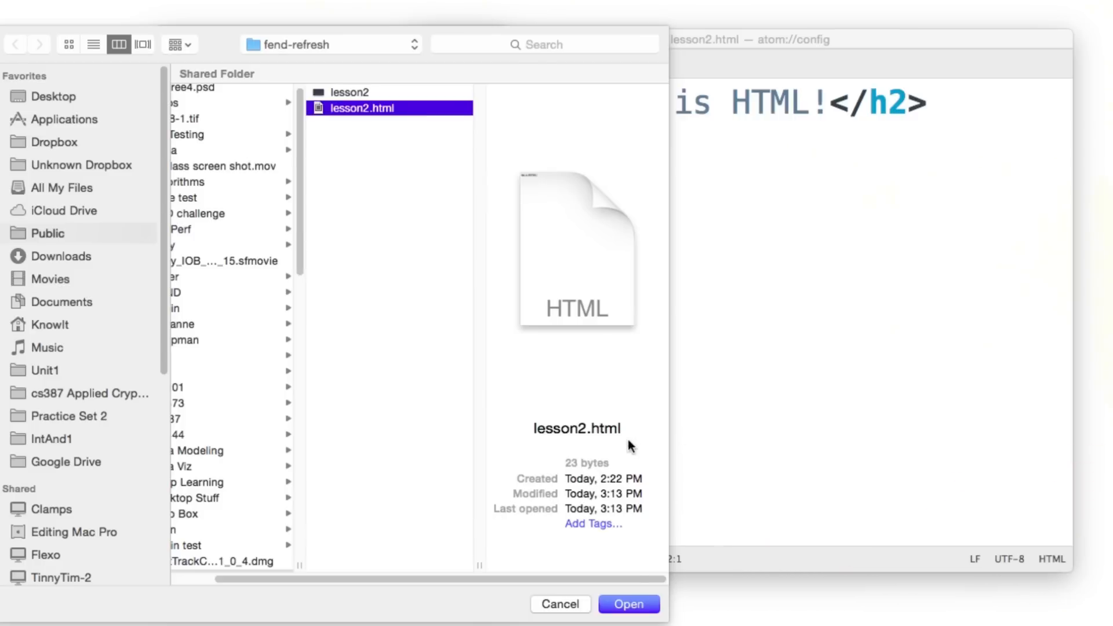
pyautogui.click(627, 604)
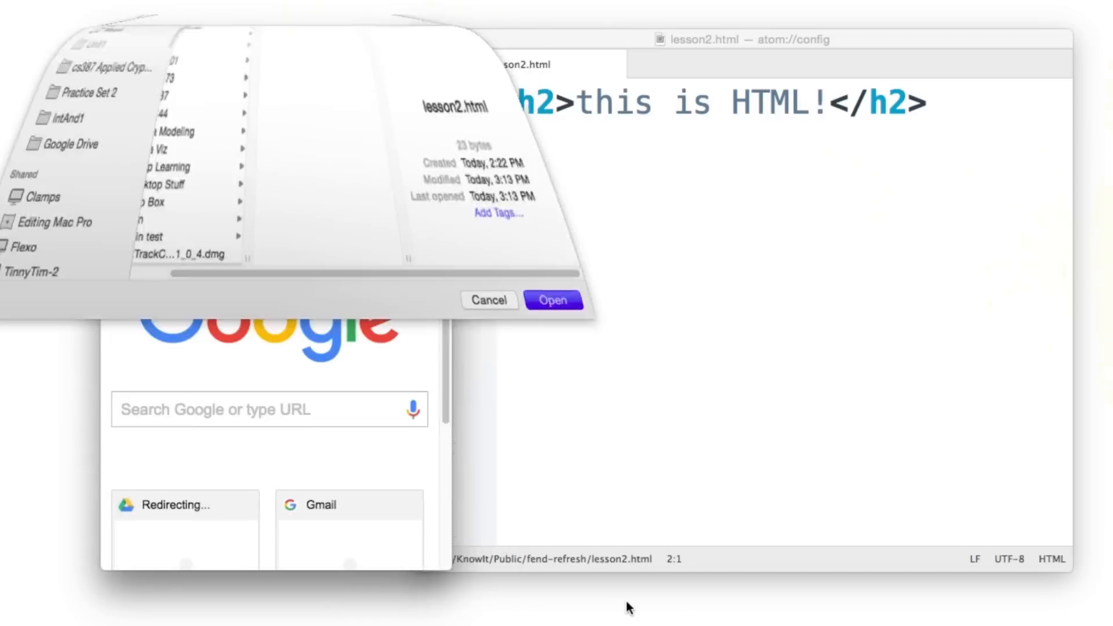
pyautogui.click(552, 300)
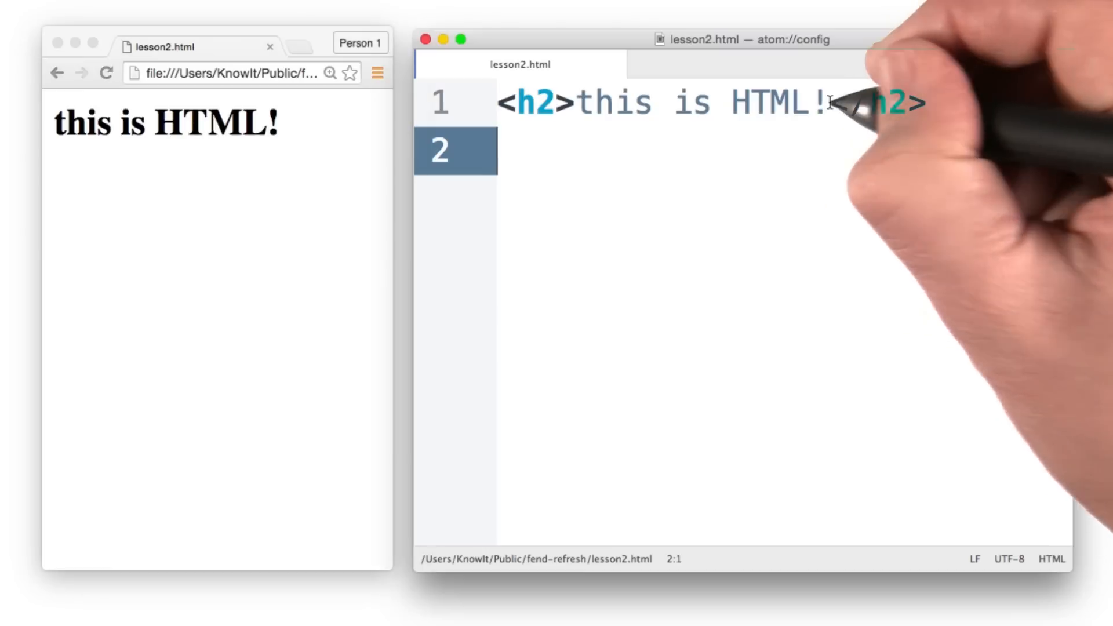
# Replace the heading's '!' with '?' and save lesson2.html.
pyautogui.press('Backspace')
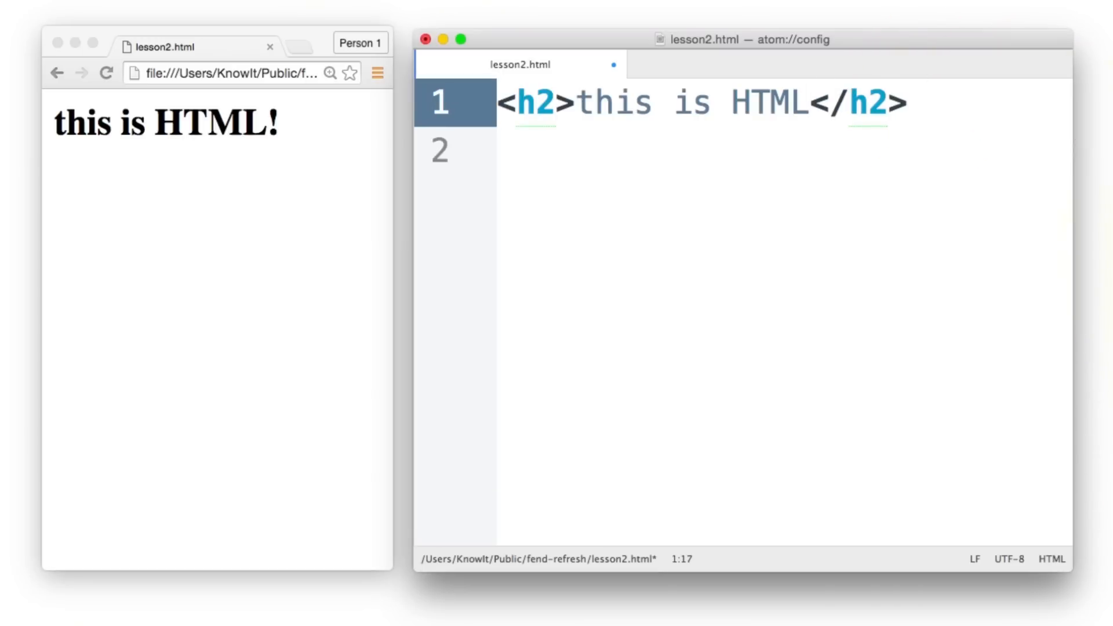
pyautogui.write('?')
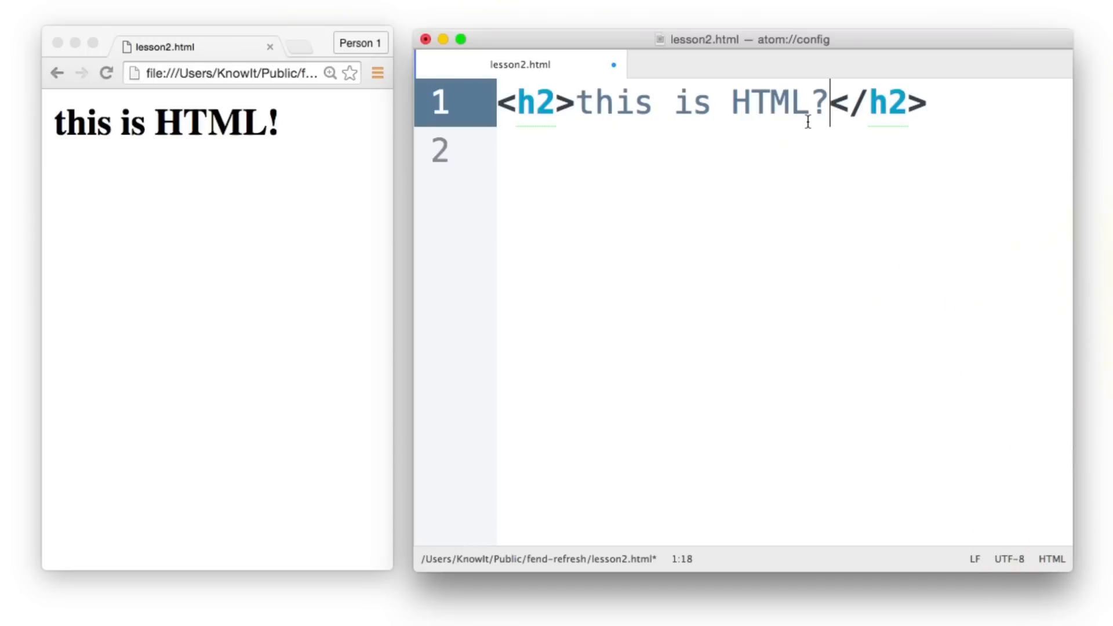
pyautogui.press('cmd+s')
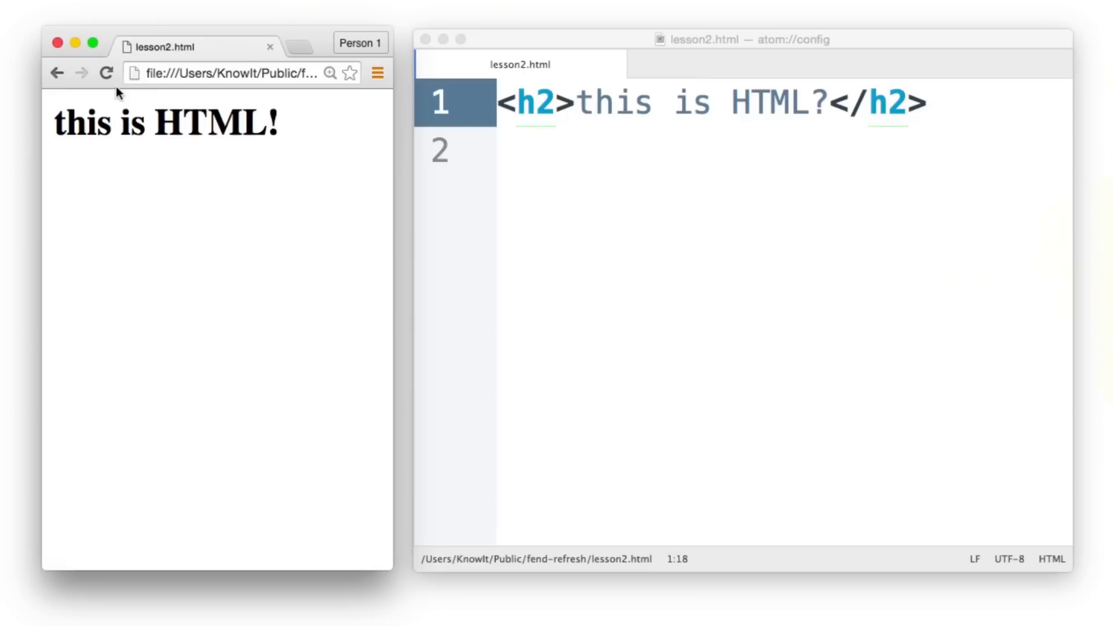
# Reload the Chrome page so the heading renders as 'this is HTML?'.
pyautogui.click(107, 72)
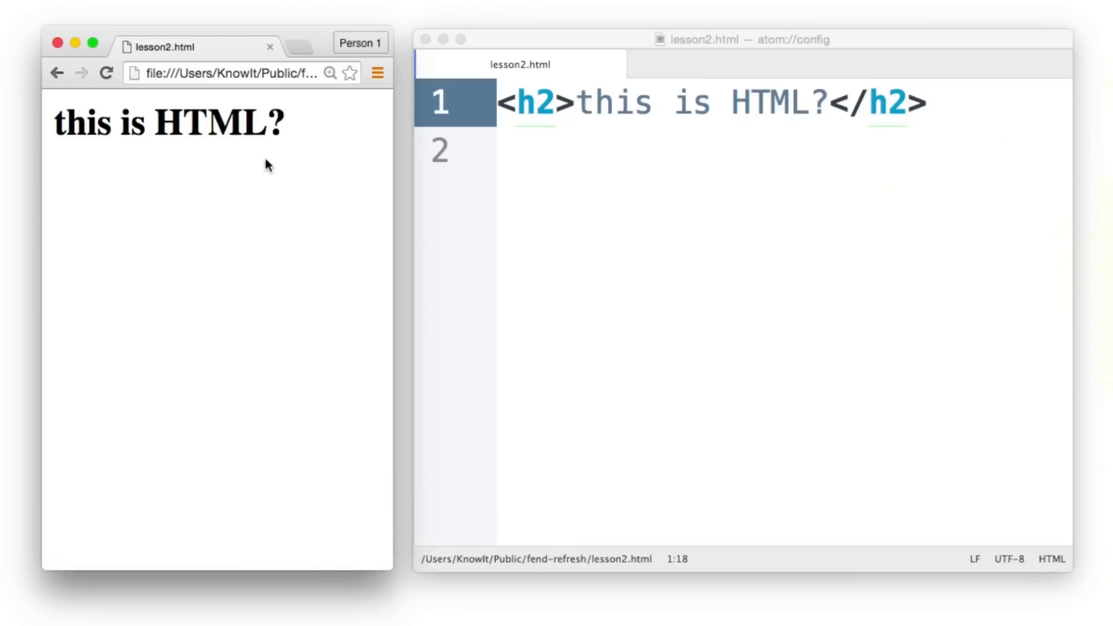
pyautogui.moveTo(259, 415)
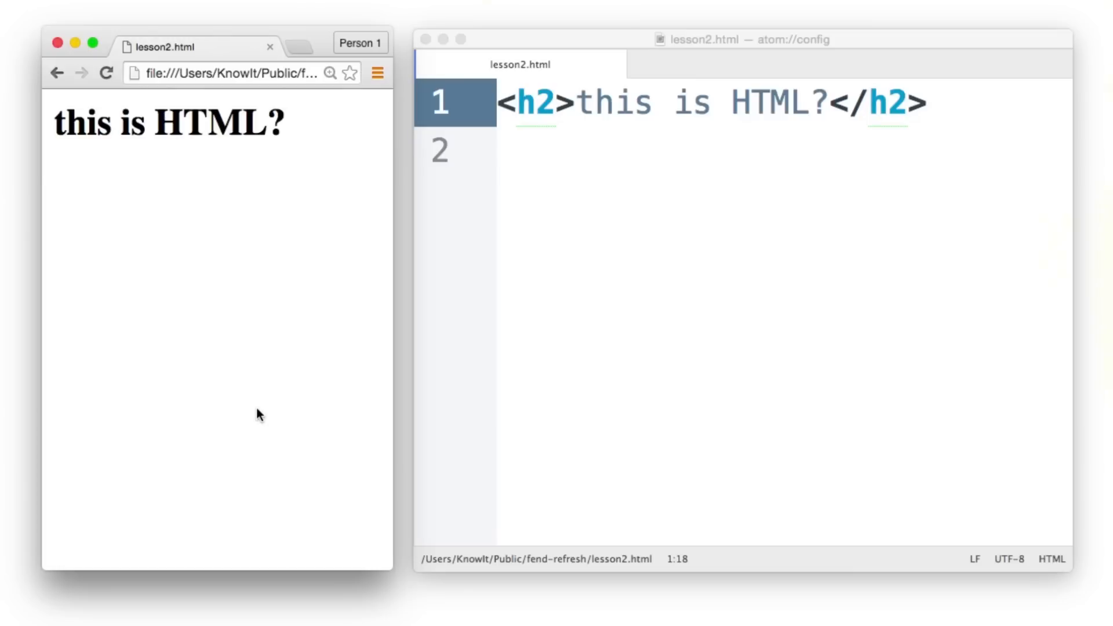